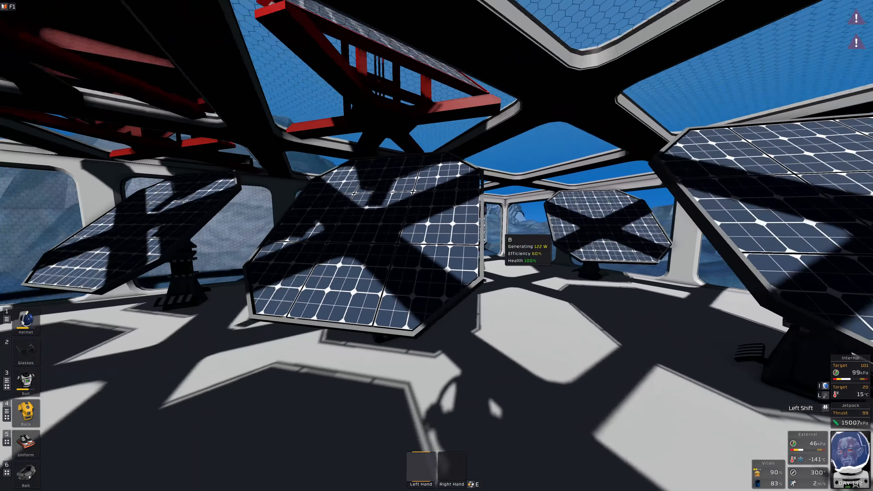
mouse_move(436, 245)
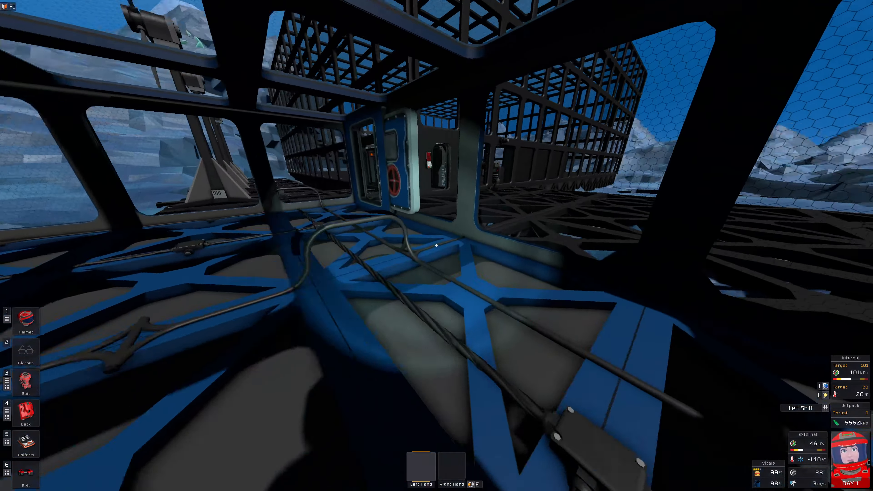
mouse_move(436, 245)
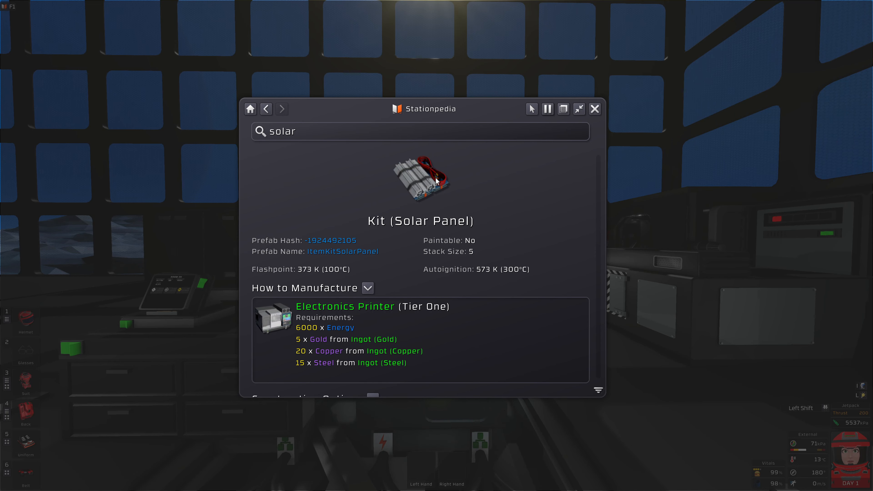
View the Kit (Solar Panel) construction options and select Solar Panel (Dual).
scroll(down, 3)
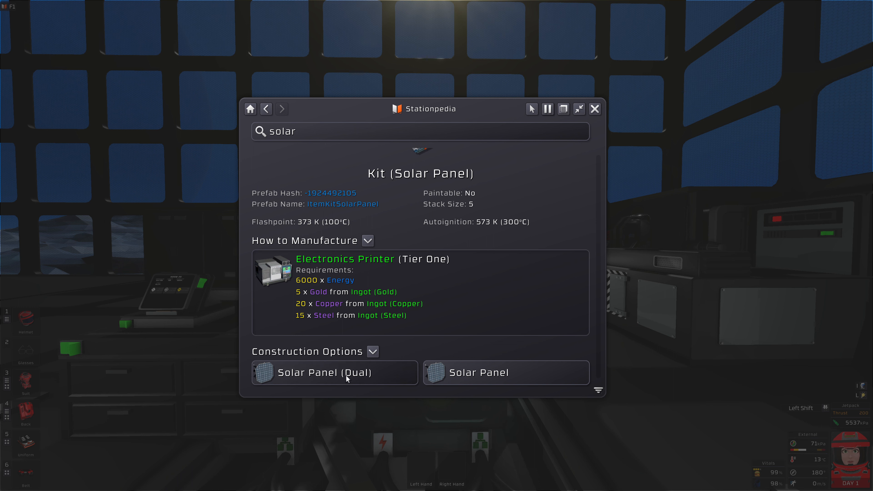
click(334, 372)
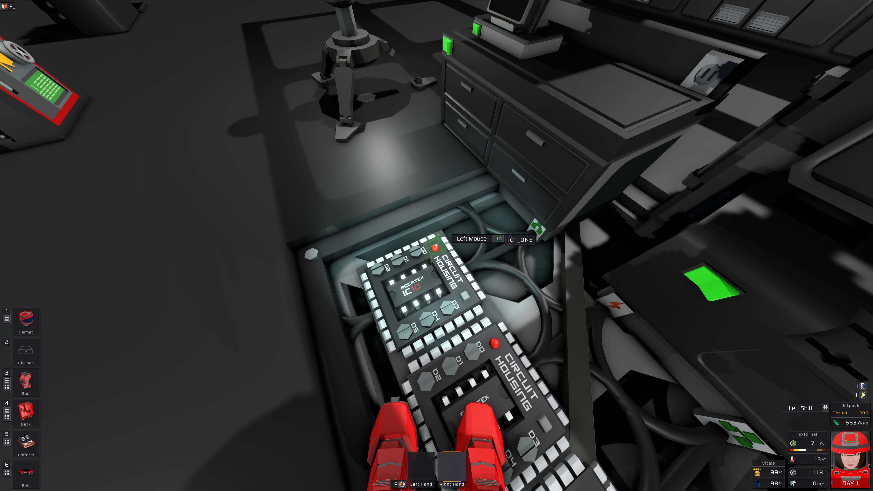
Use the IC editor console to bring up the Integrated Circuit Editor for ich_ONE.
click(440, 246)
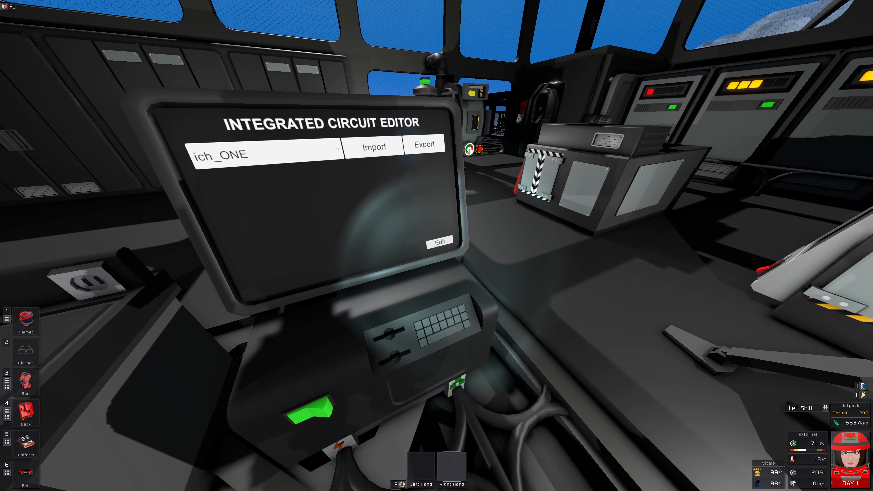
click(439, 241)
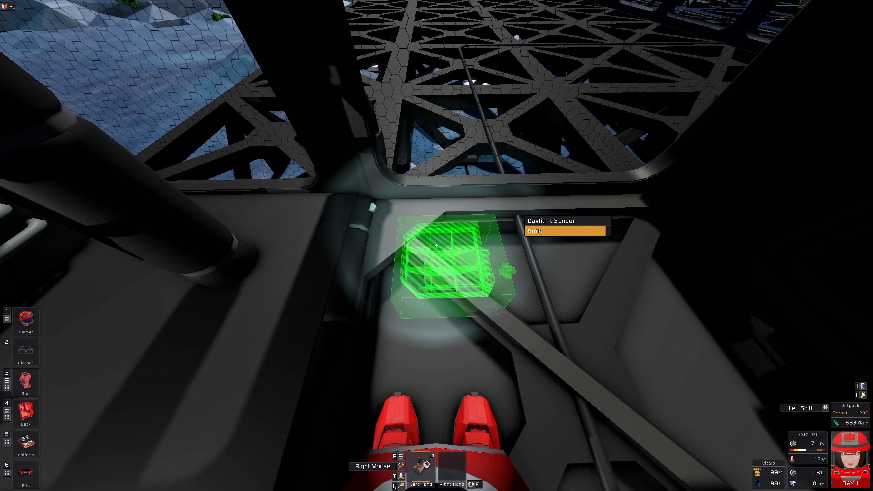
Place the Daylight Sensor at the previewed spot near the window.
click(441, 245)
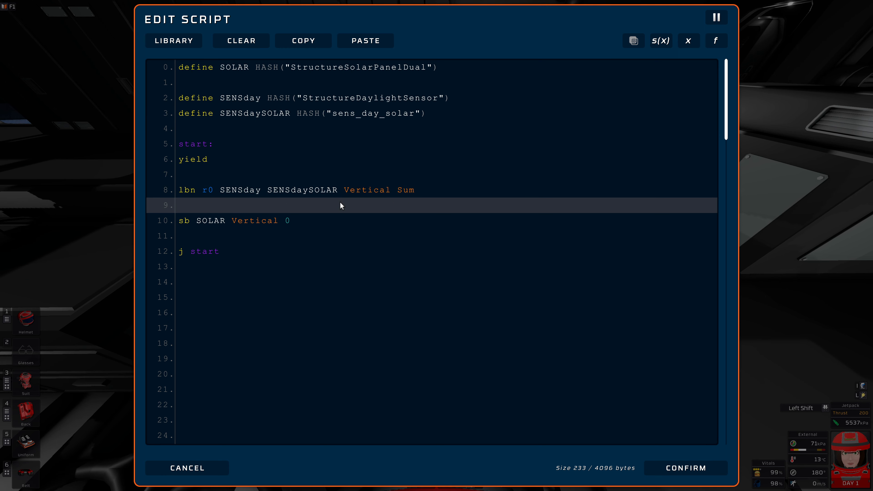
Set 'sb SOLAR Vertical r0' and add lbn/sb Horizontal lines so panels follow the sensor.
key(Backspace)
text(r)
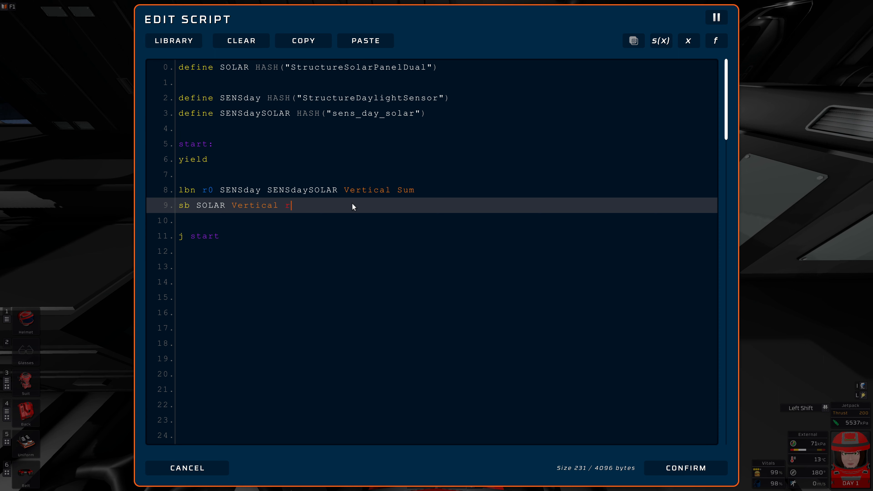
text(0)
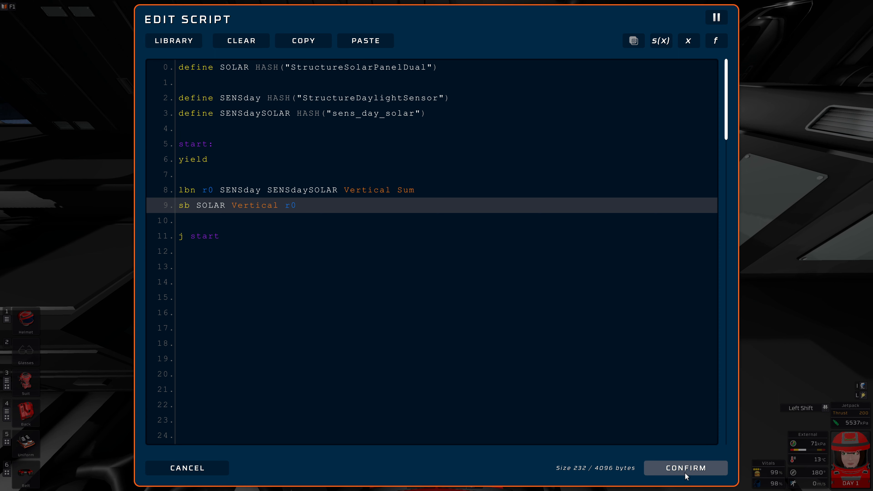
click(685, 468)
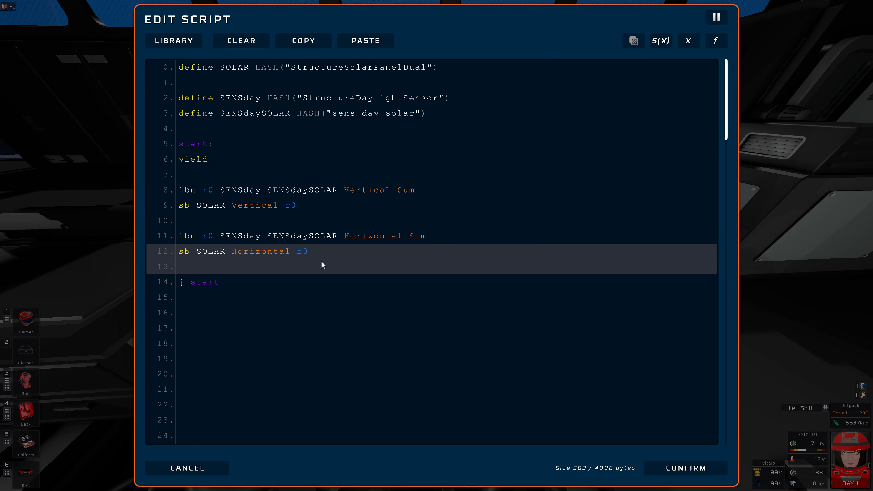
click(685, 468)
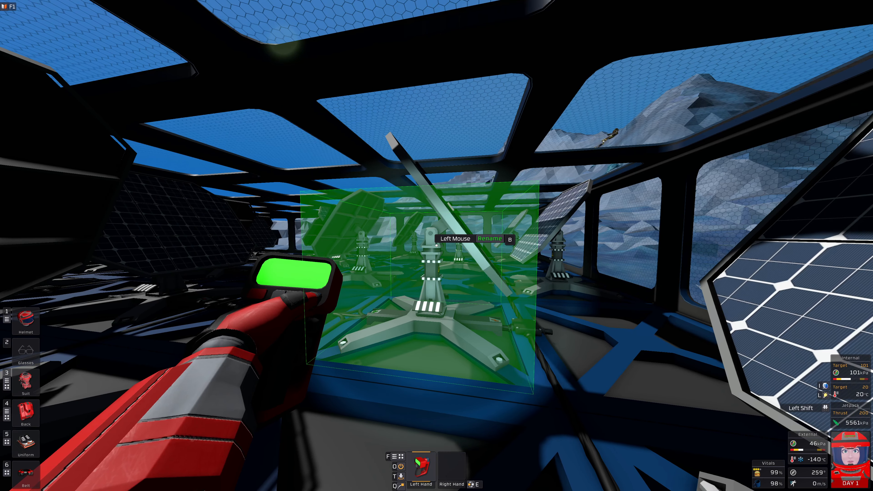
Rename the targeted dual solar panel to 'A' with the Labeller and confirm.
click(490, 238)
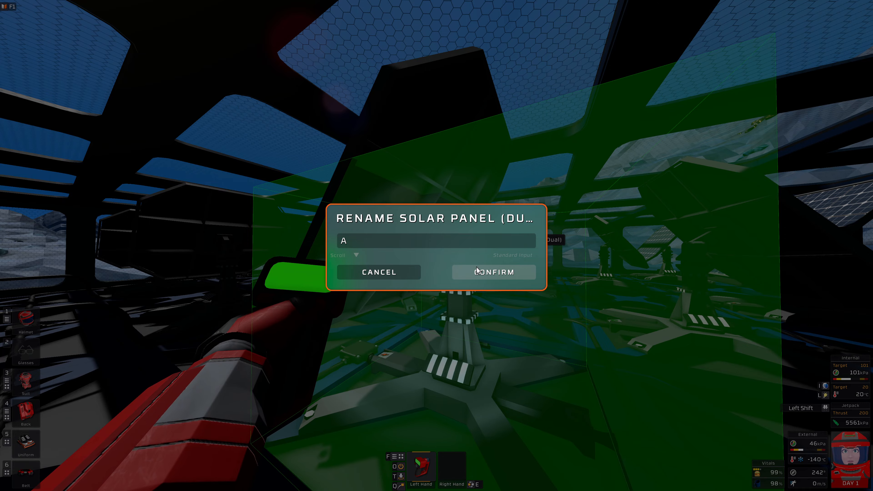
click(493, 272)
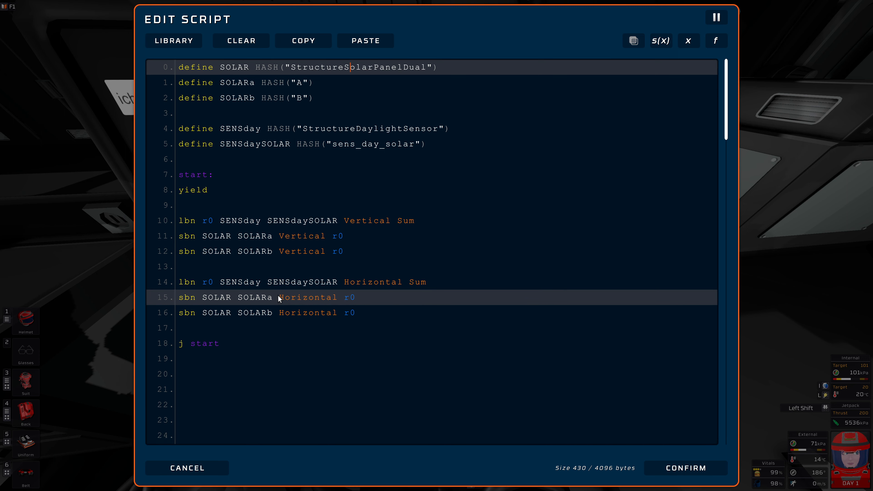
Insert 'add r0 r0 180' before the SOLARb Horizontal line and confirm the script.
text(add r0 r0 180)
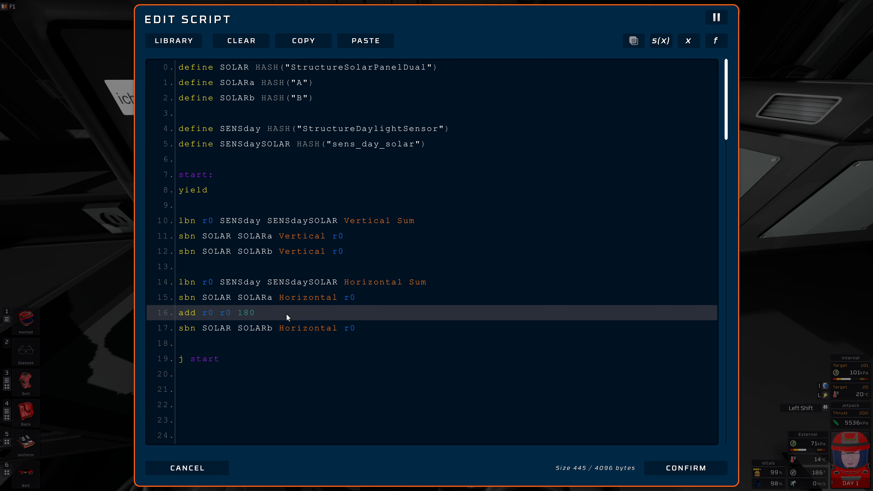
click(255, 312)
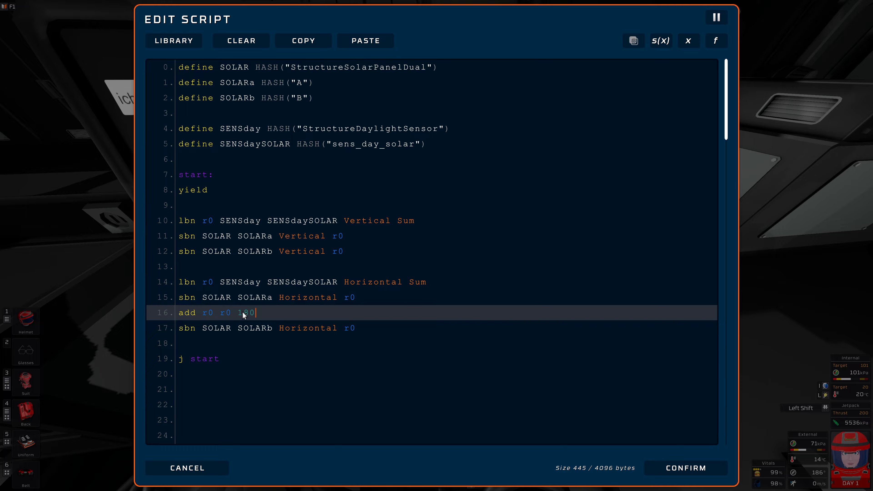
click(684, 468)
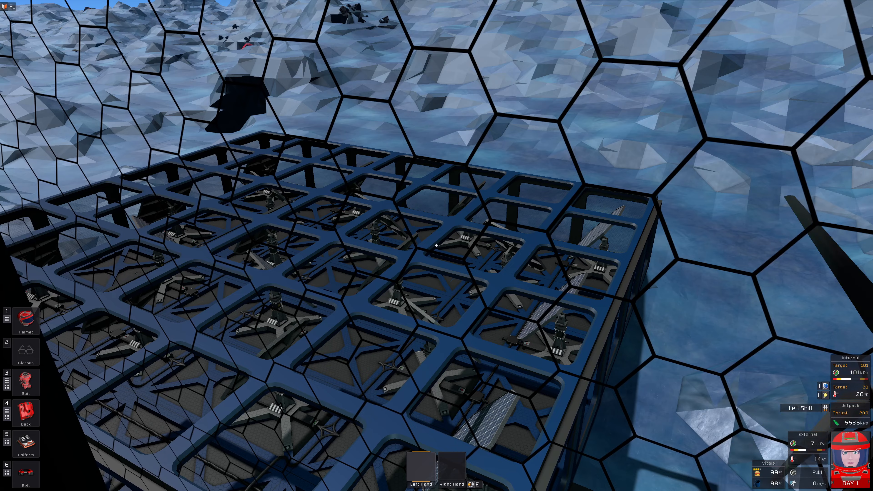
mouse_move(436, 245)
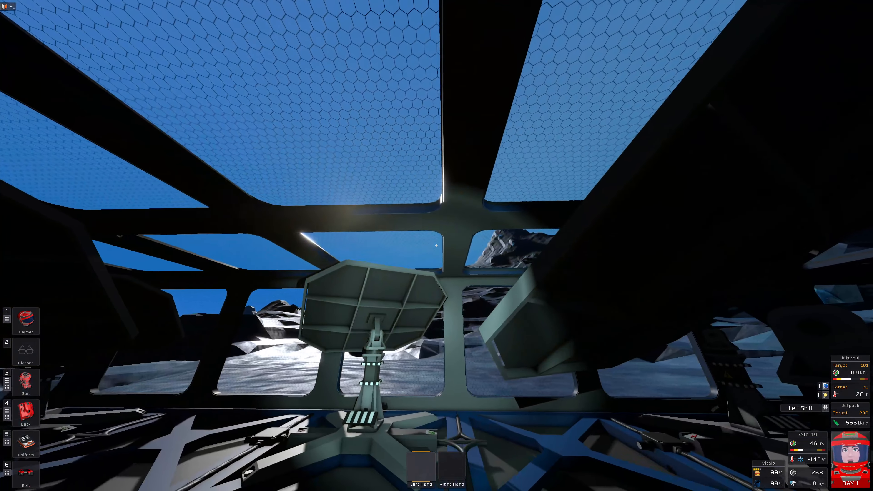
mouse_move(436, 245)
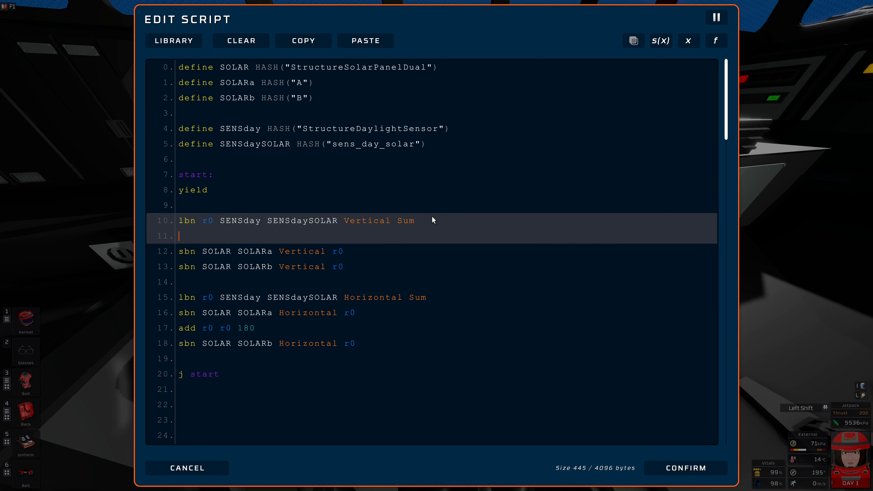
Add 'sub r0 270 r0' after the Vertical read and 'add r0 r0 180' before SOLARa, then confirm.
text(sub r0 270 r0)
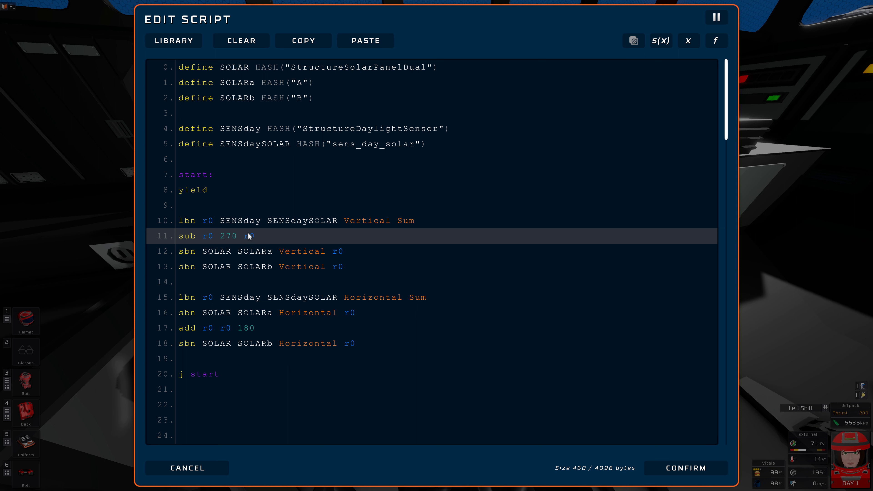
click(250, 235)
text(add r0 r0 180)
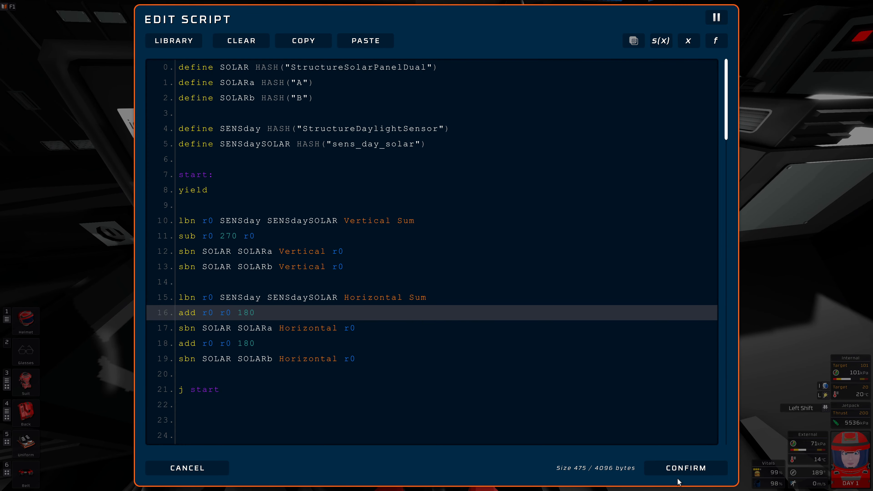
click(685, 468)
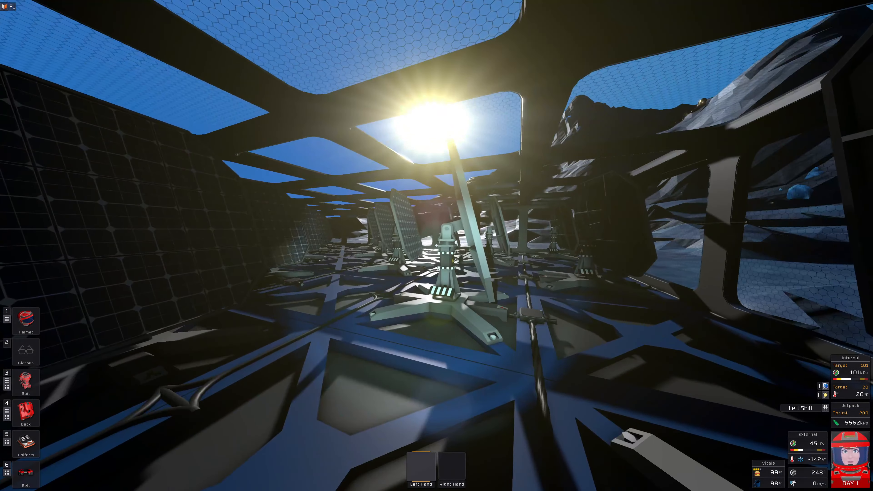
mouse_move(436, 246)
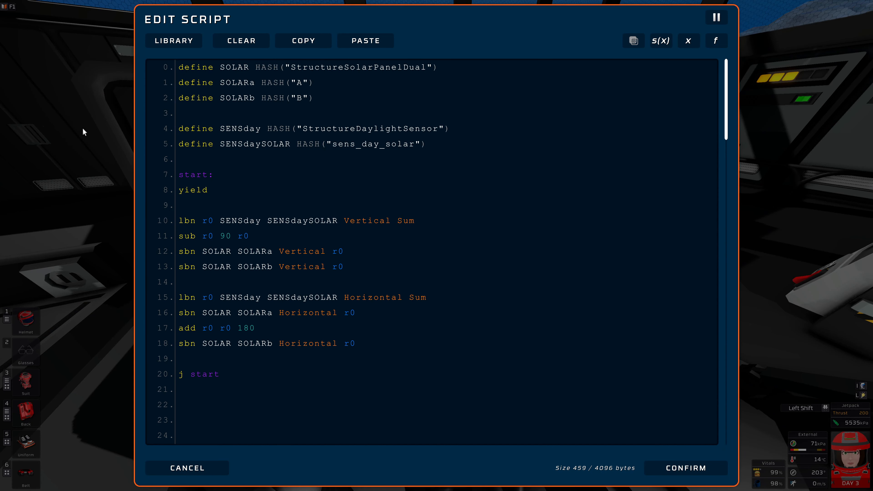
click(256, 236)
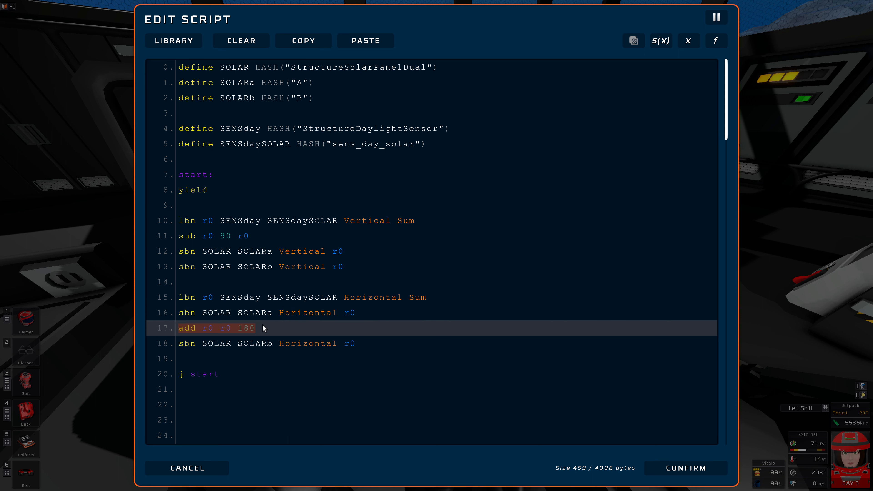
click(255, 327)
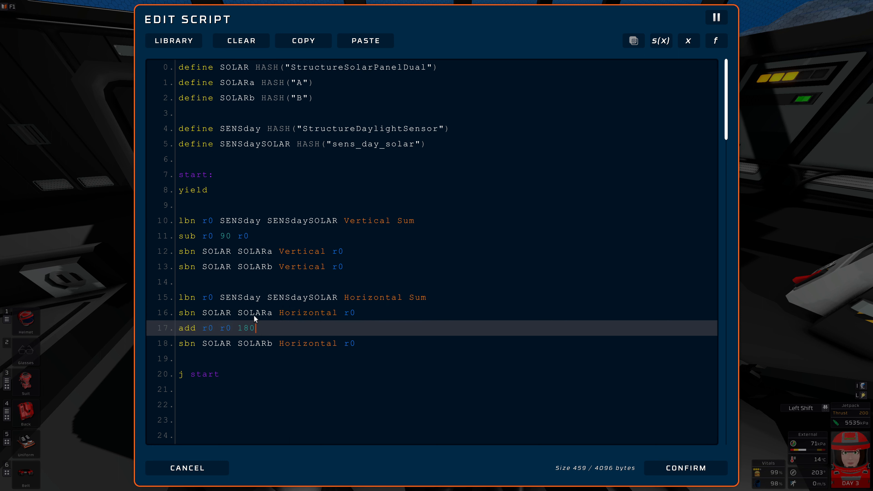